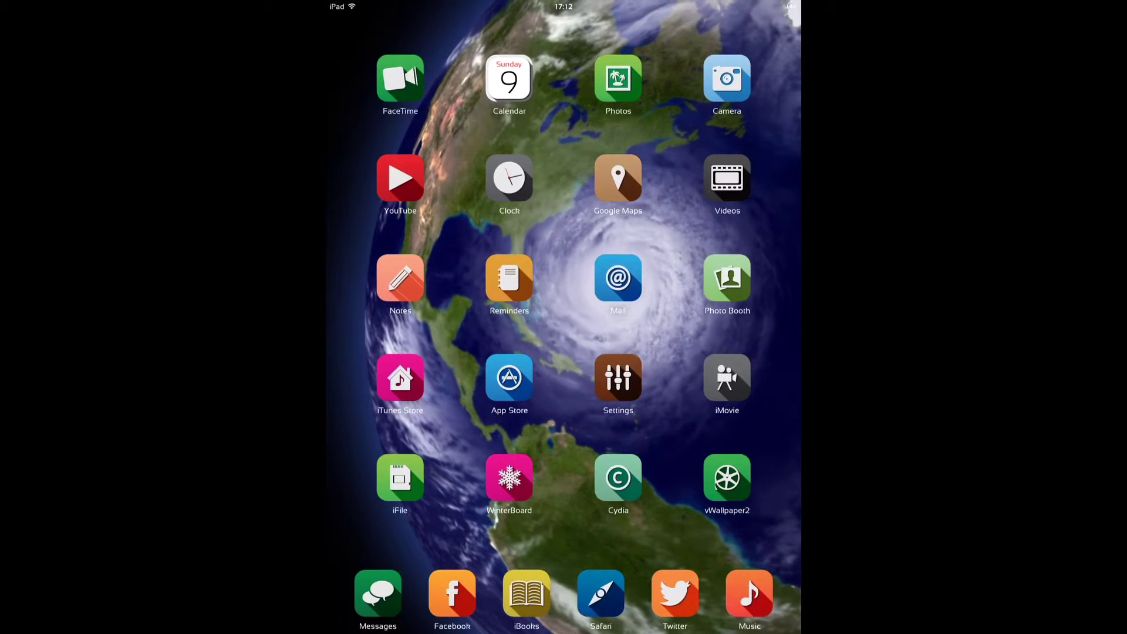
Show the second home page of folders, then launch vWallpaper 2 from its icon.
click(601, 595)
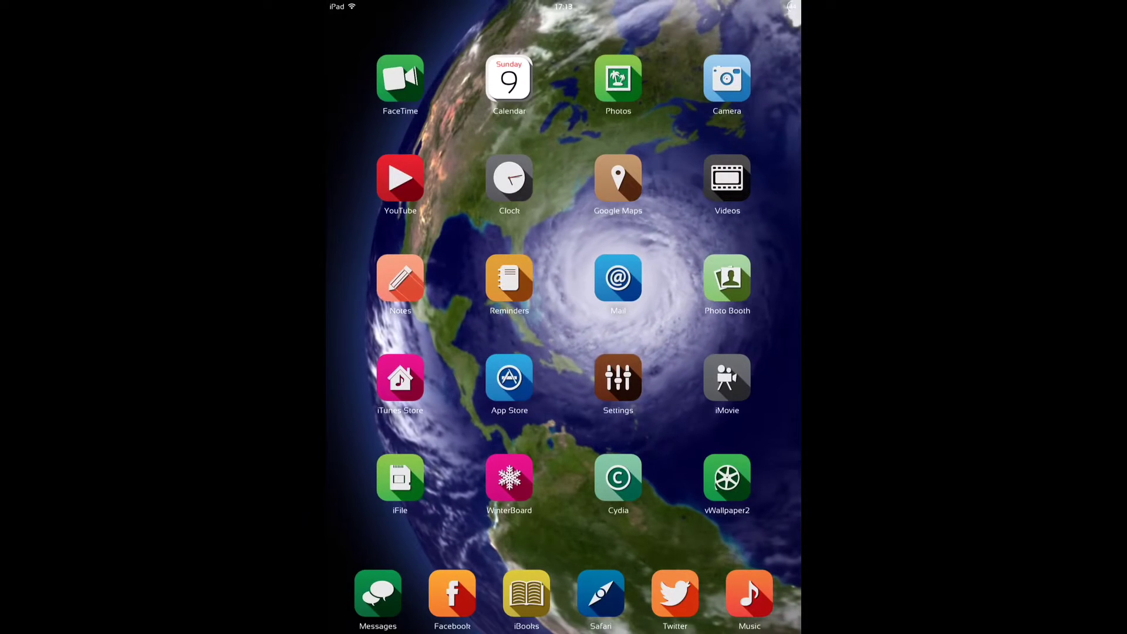
scroll(left, 3)
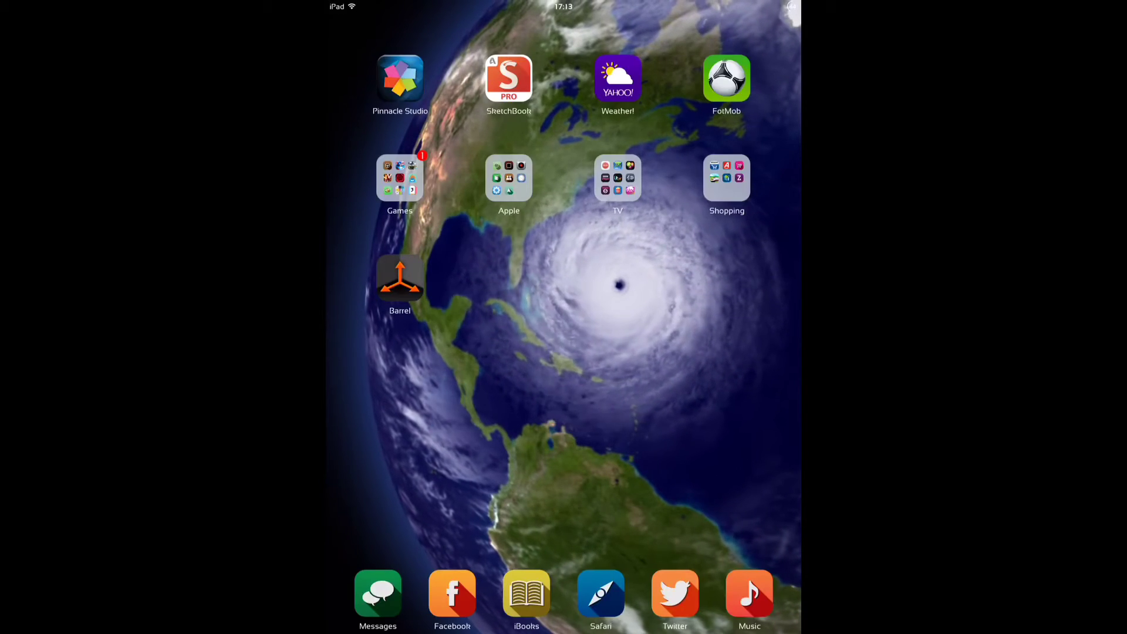
click(509, 178)
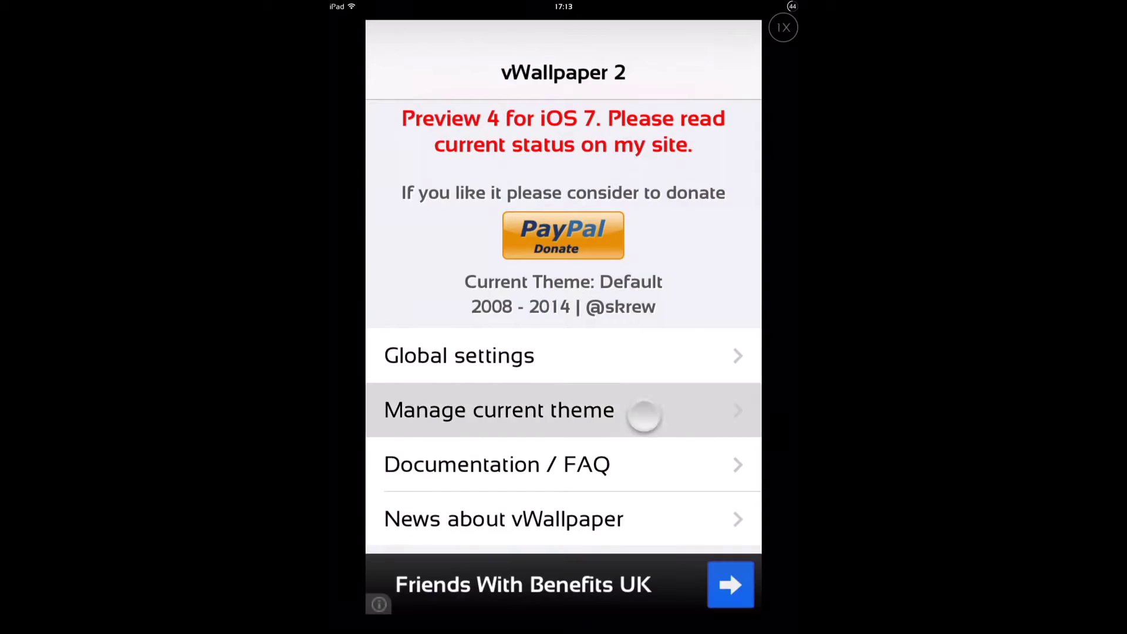
Under Manage current theme, change the SpringBoard video to a glowing blue nebula.
click(499, 410)
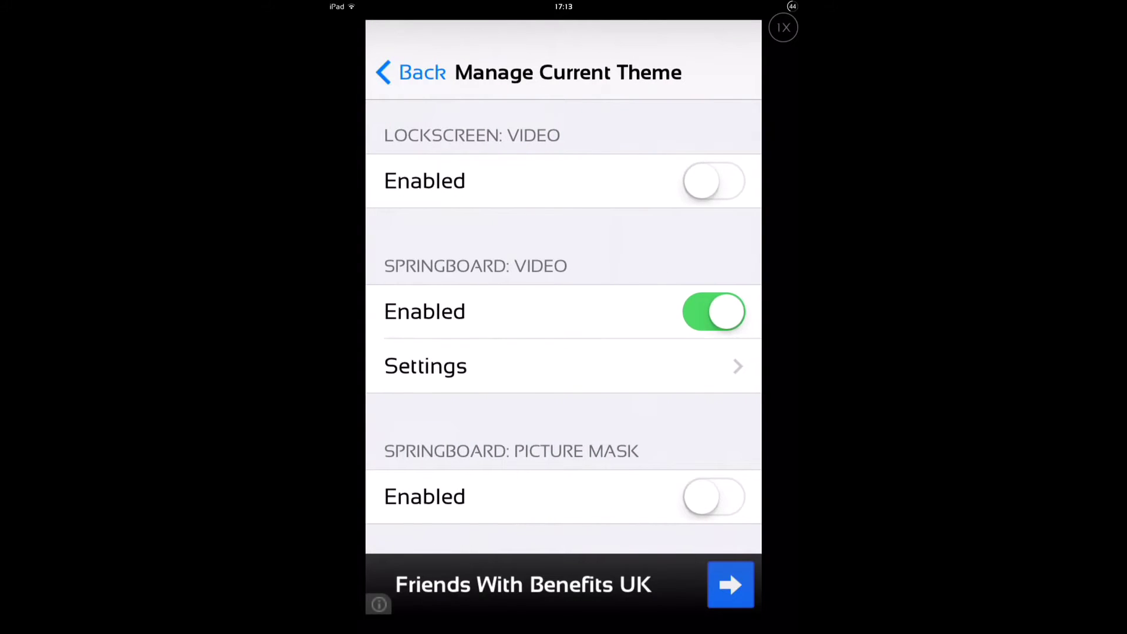
click(425, 366)
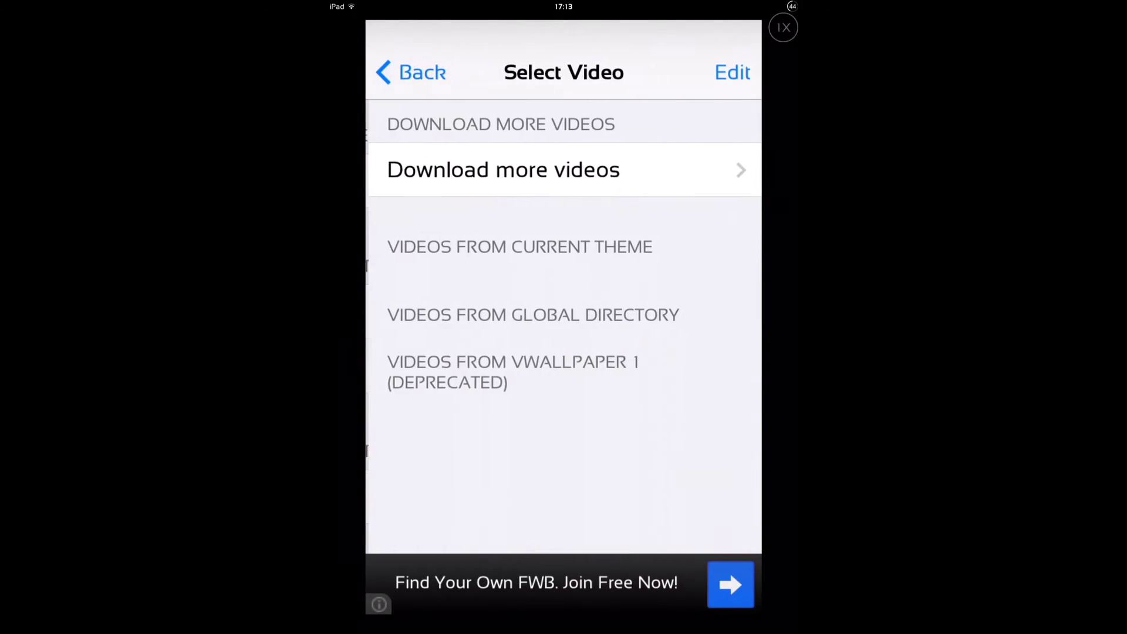
scroll(down, 3)
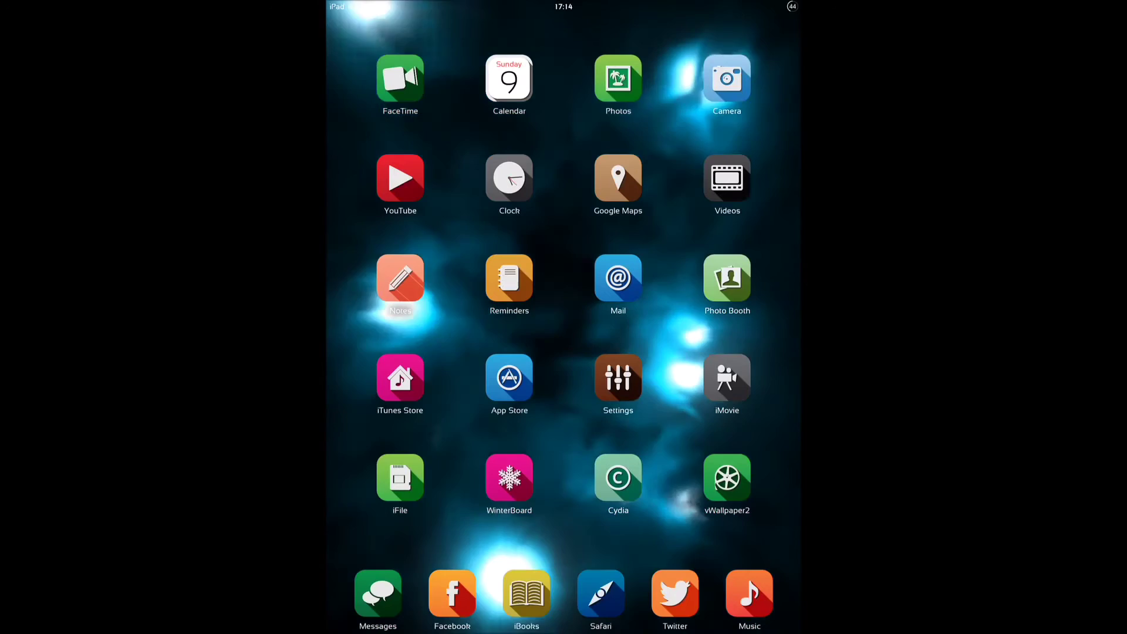
Open Display Recorder in Settings and scroll through its framerate, format and capture options.
click(618, 378)
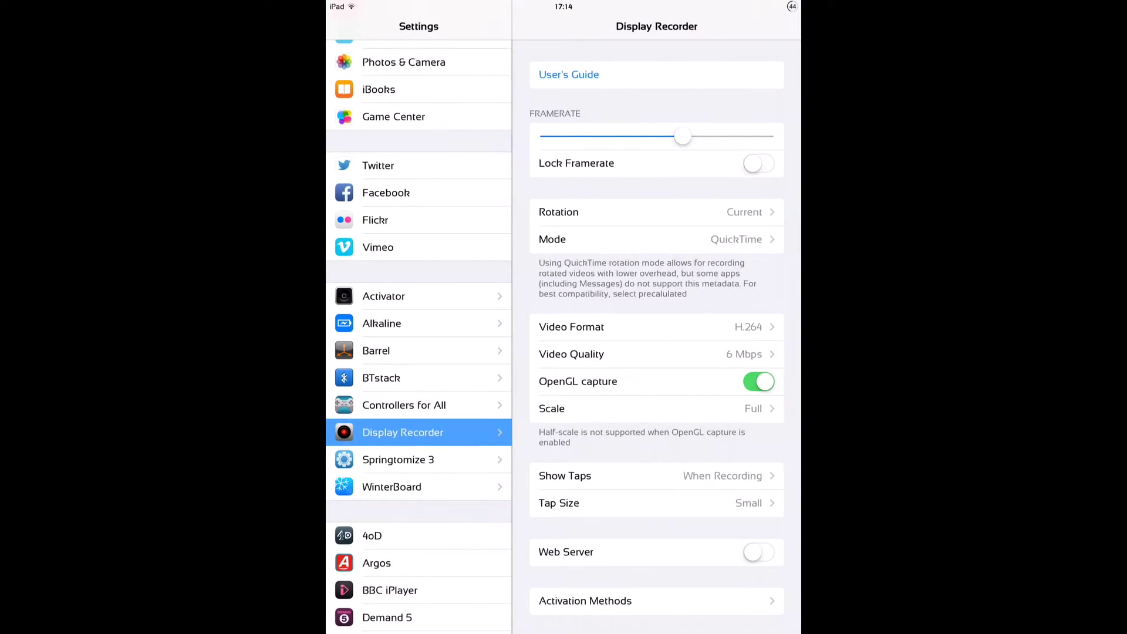
scroll(down, 3)
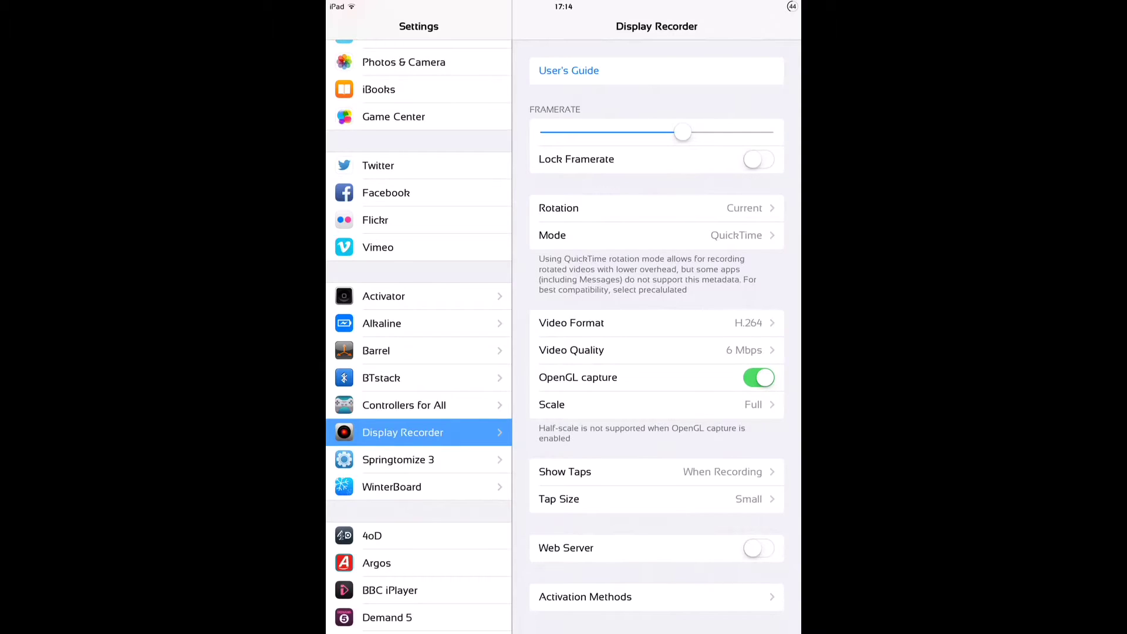
scroll(down, 3)
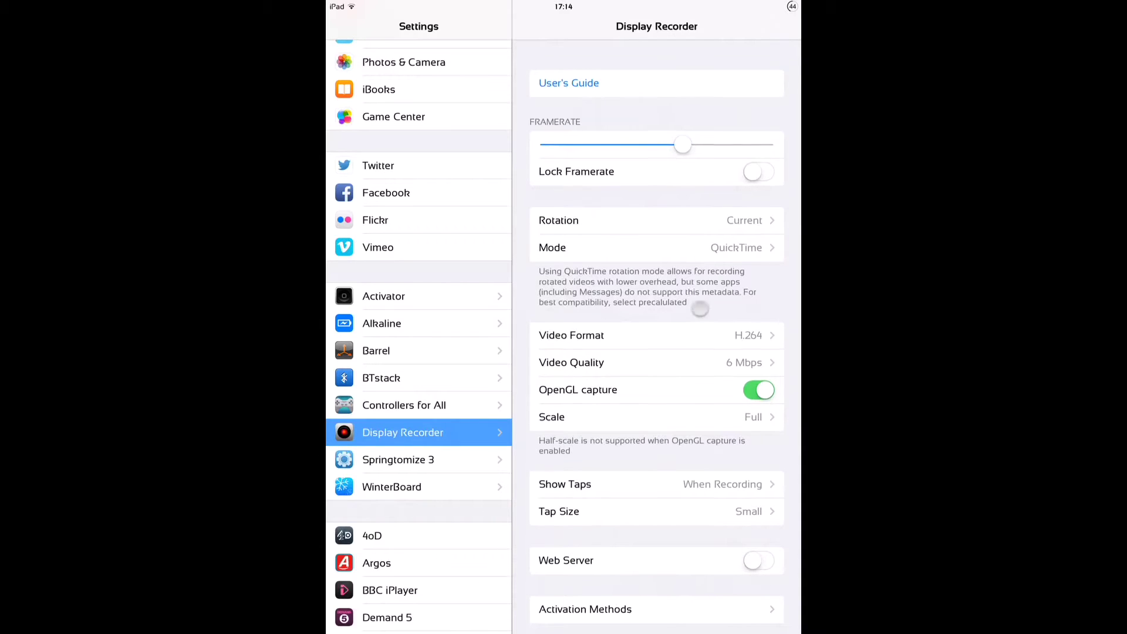